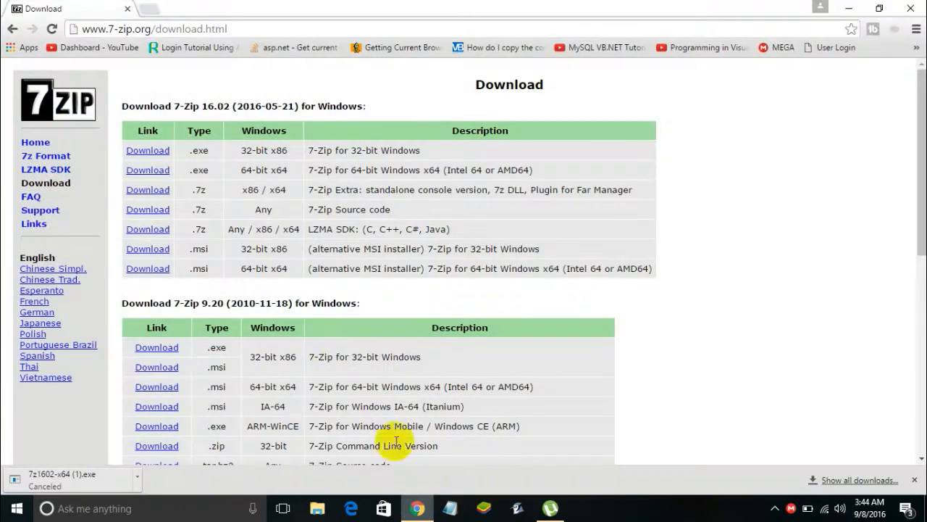
Navigate Chrome to the 7-Zip download page via the address bar
{"action": "left_click", "coordinate": [152, 28]}
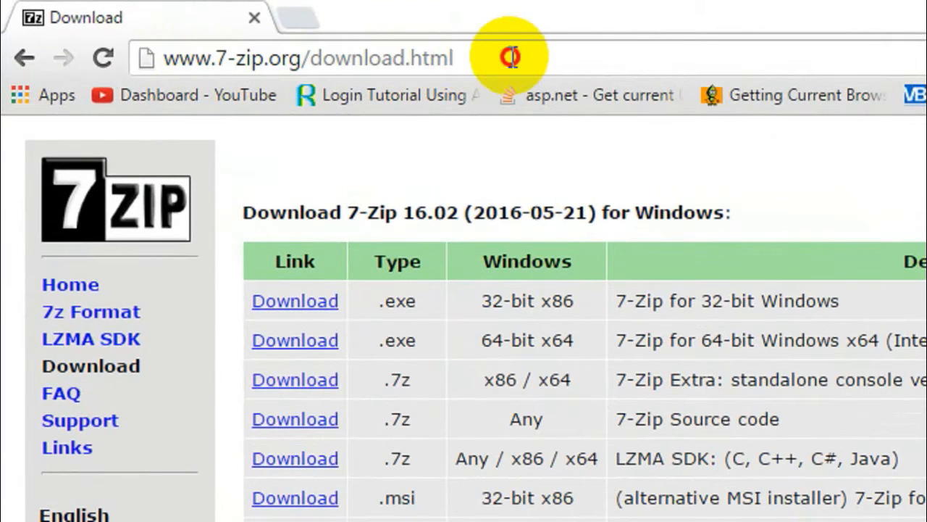
{"action": "left_click", "coordinate": [305, 58]}
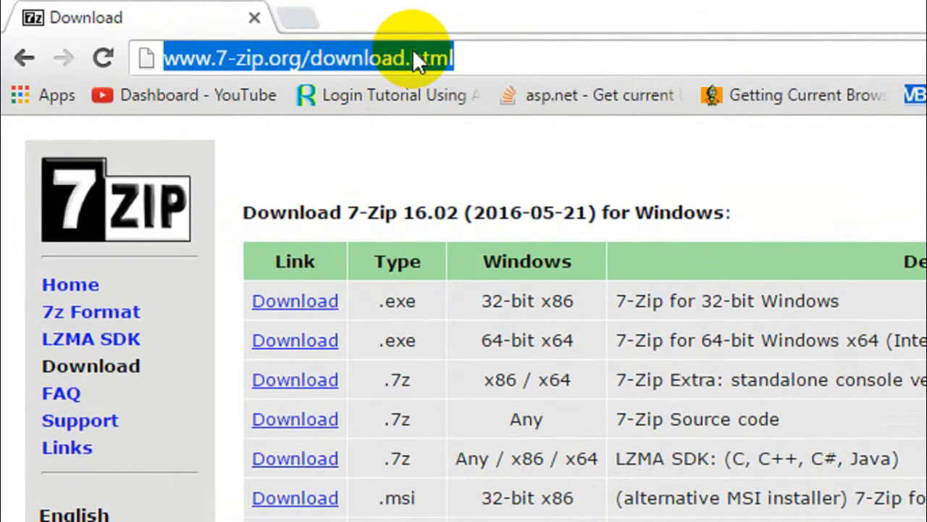
{"action": "left_click", "coordinate": [452, 58]}
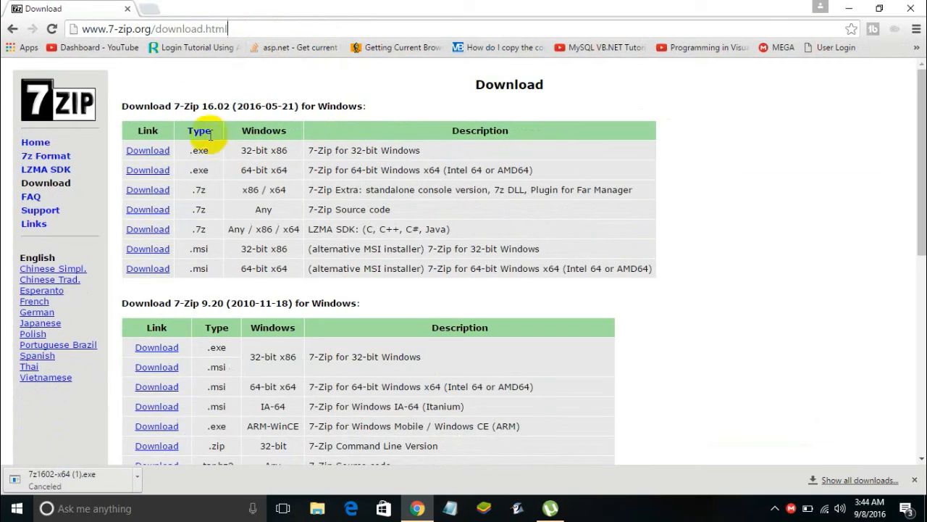
{"action": "mouse_move", "coordinate": [171, 106]}
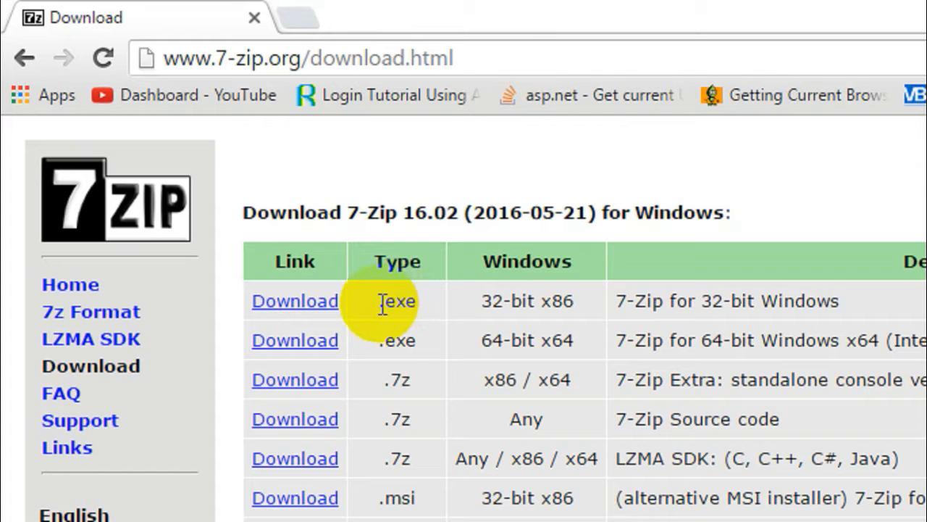
{"action": "mouse_move", "coordinate": [478, 380]}
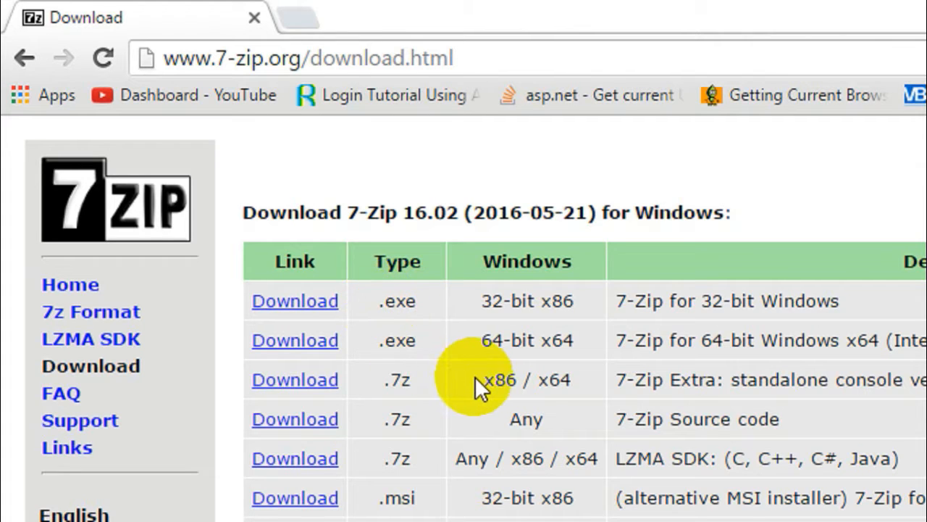
{"action": "mouse_move", "coordinate": [484, 369]}
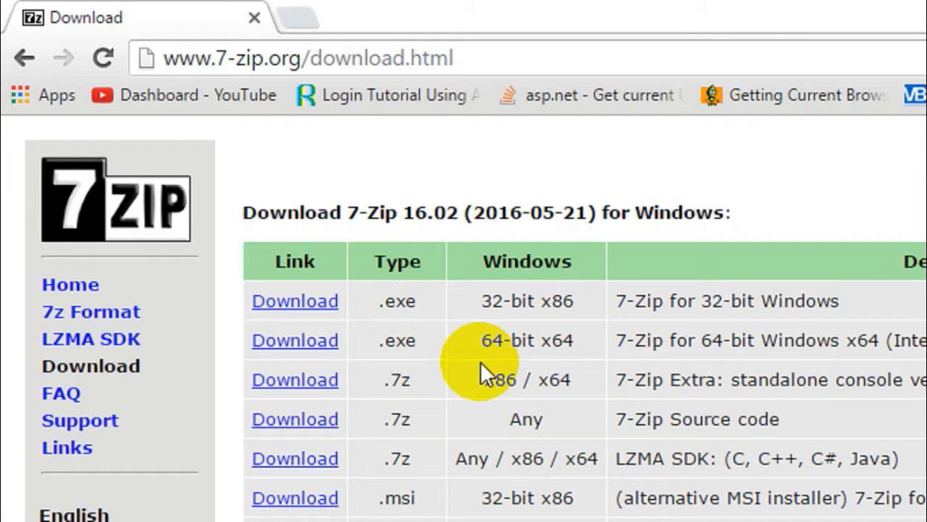
Download the 64-bit x64 .exe installer of 7-Zip 16.02 and head to the Start menu
{"action": "left_click", "coordinate": [295, 339]}
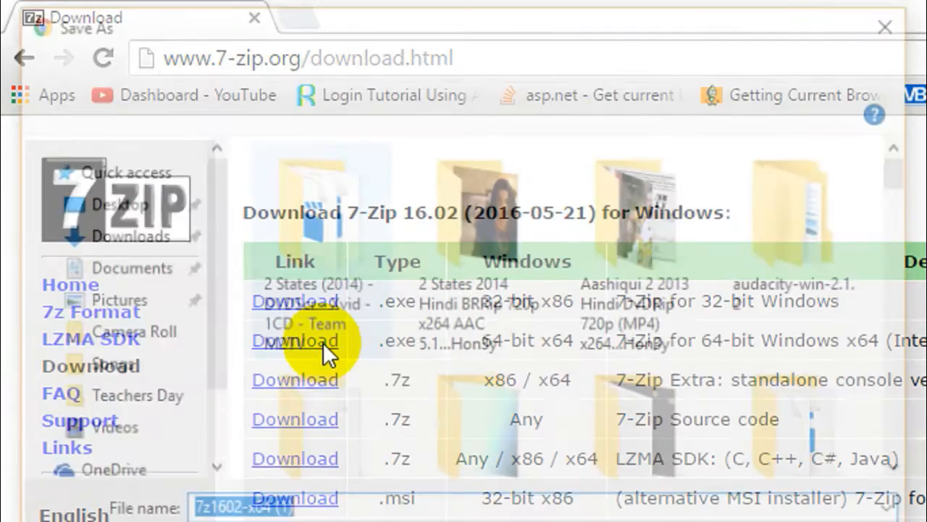
{"action": "scroll", "scroll_direction": "down", "scroll_amount": 3}
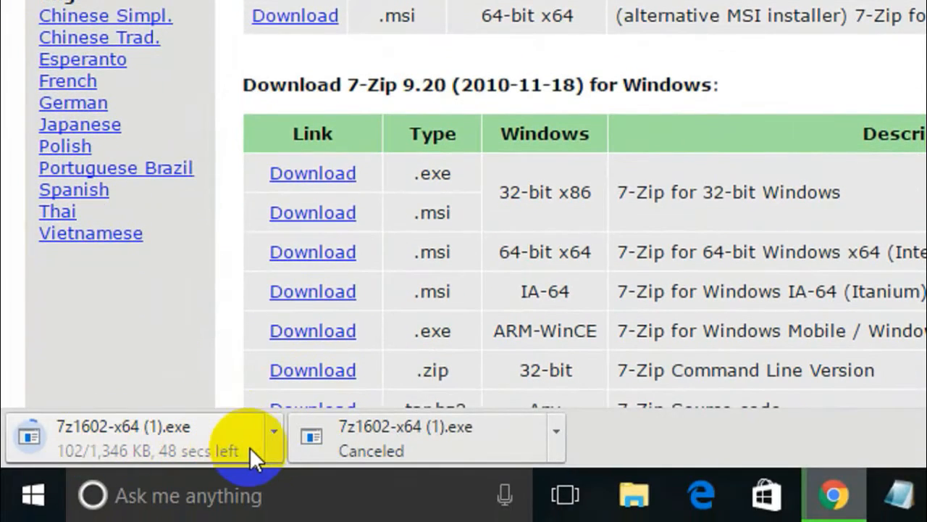
{"action": "left_click", "coordinate": [274, 432]}
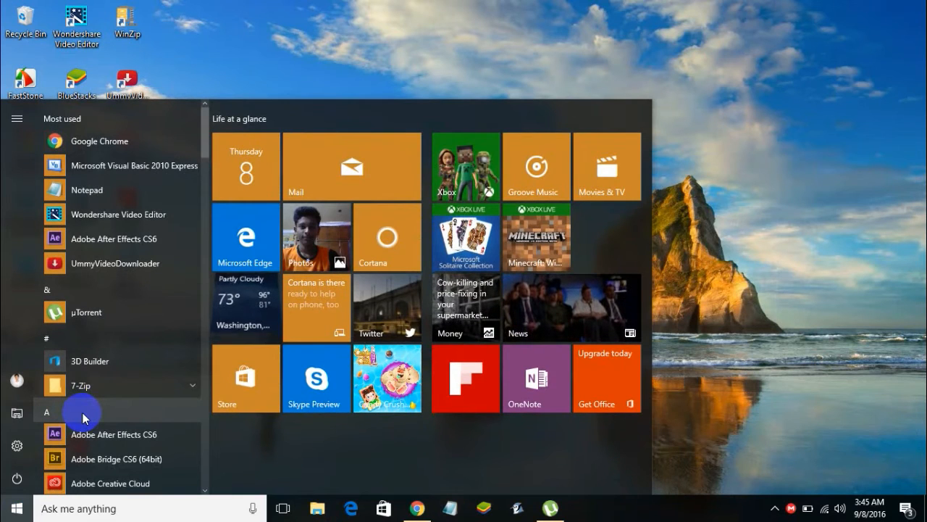
{"action": "left_click", "coordinate": [11, 507]}
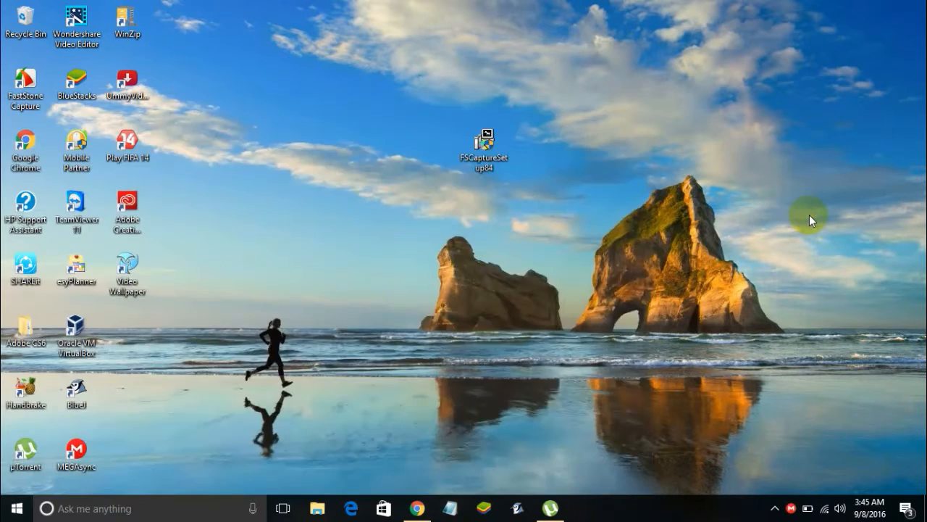
{"action": "mouse_move", "coordinate": [205, 340]}
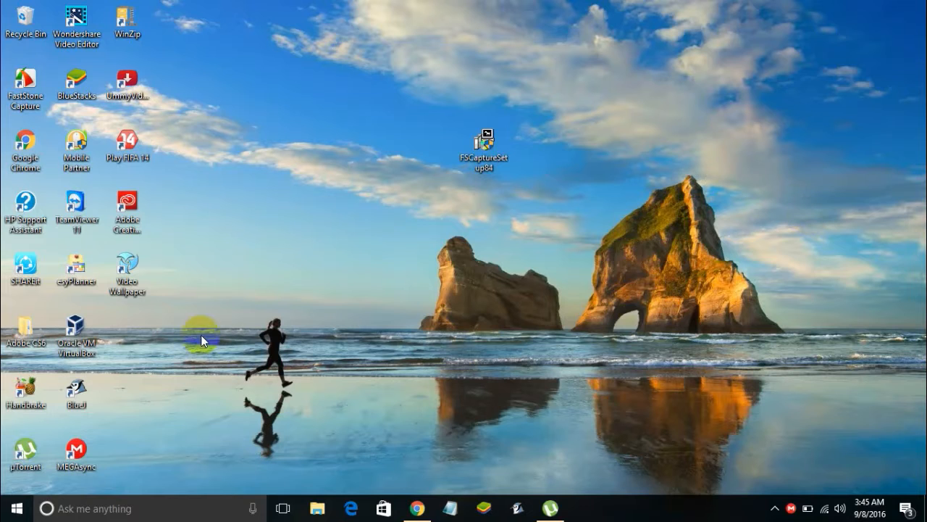
{"action": "left_click", "coordinate": [11, 507]}
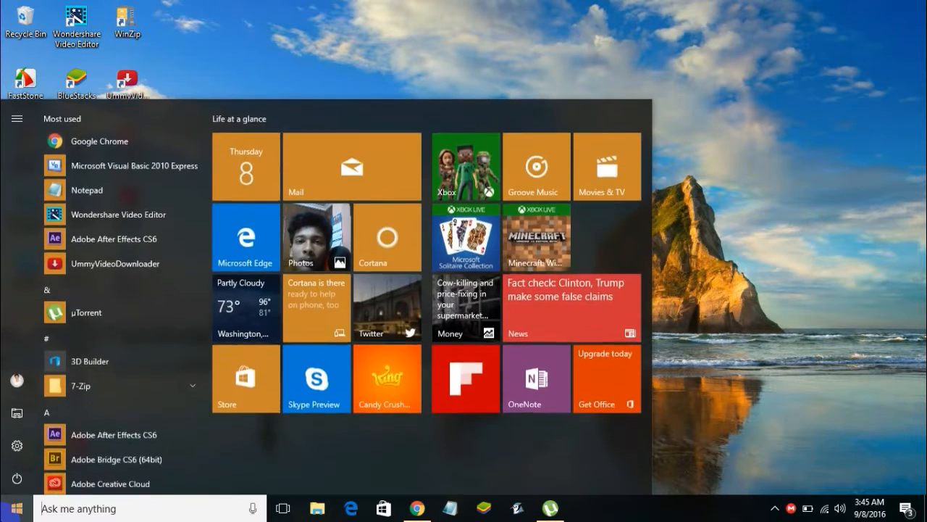
{"action": "type", "text": "7"}
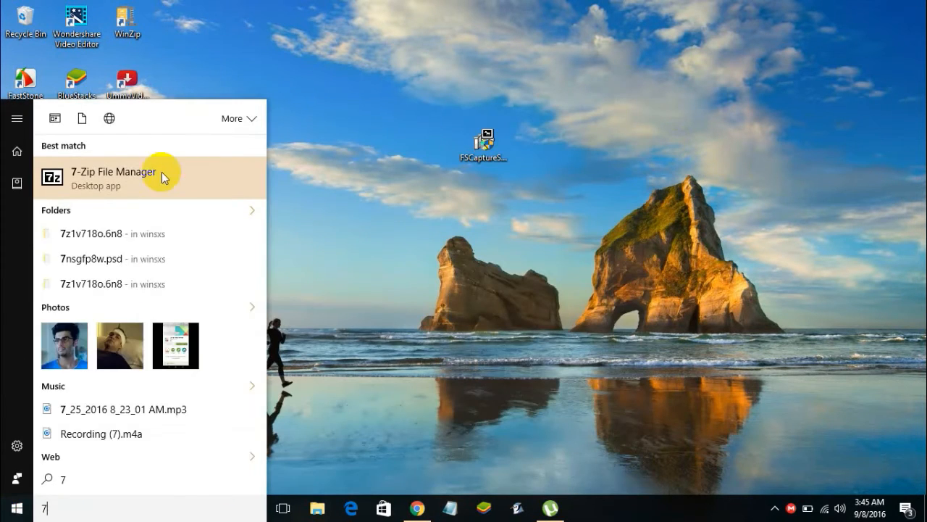
{"action": "left_click", "coordinate": [113, 177]}
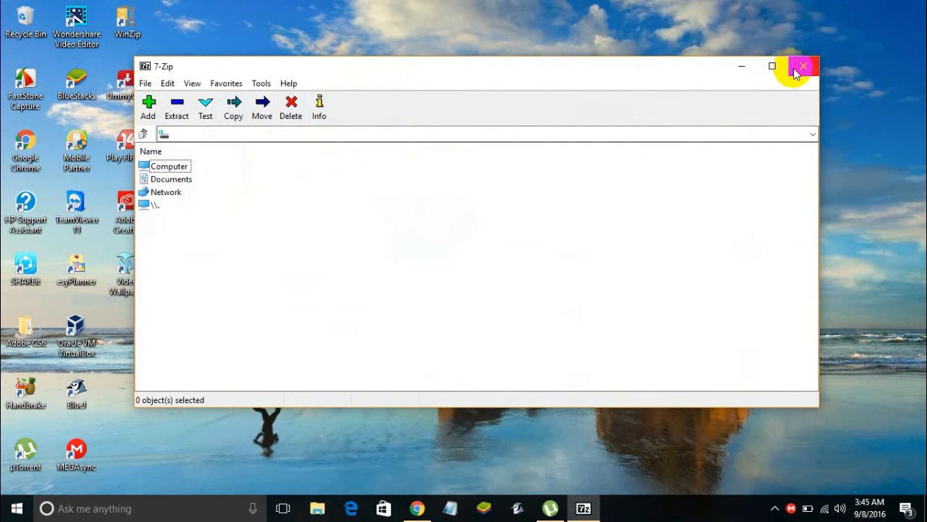
{"action": "left_click", "coordinate": [802, 66]}
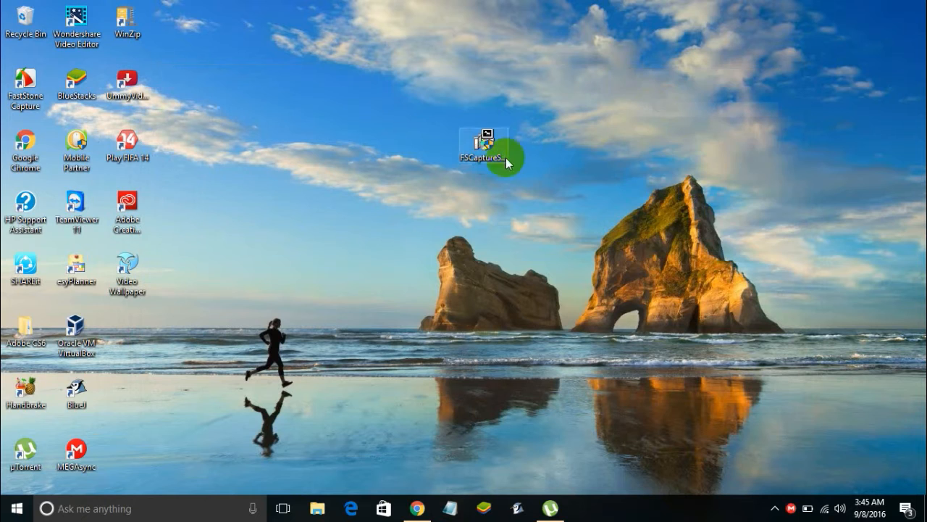
Select FSCaptureSetup84 on the desktop and bring up its right-click shortcut menu
{"action": "left_click_drag", "start_coordinate": [493, 156], "coordinate": [431, 87]}
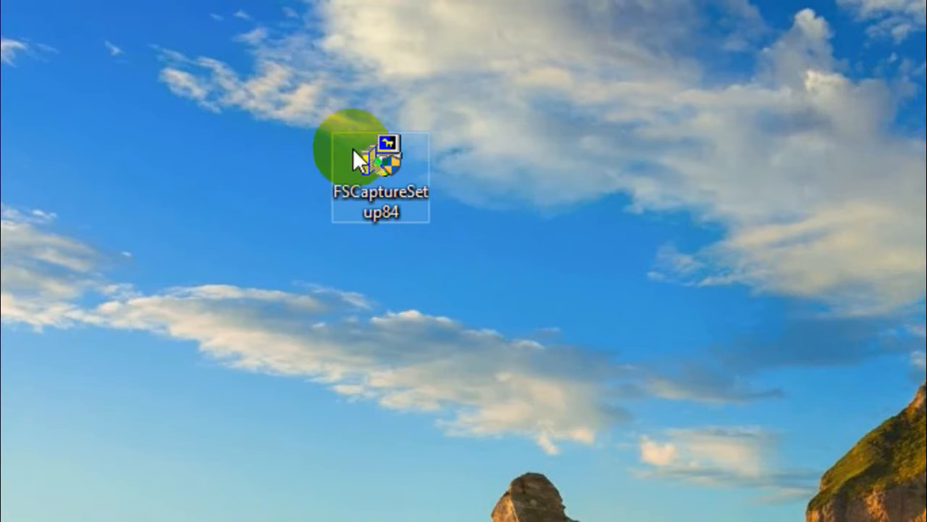
{"action": "right_click", "coordinate": [369, 167]}
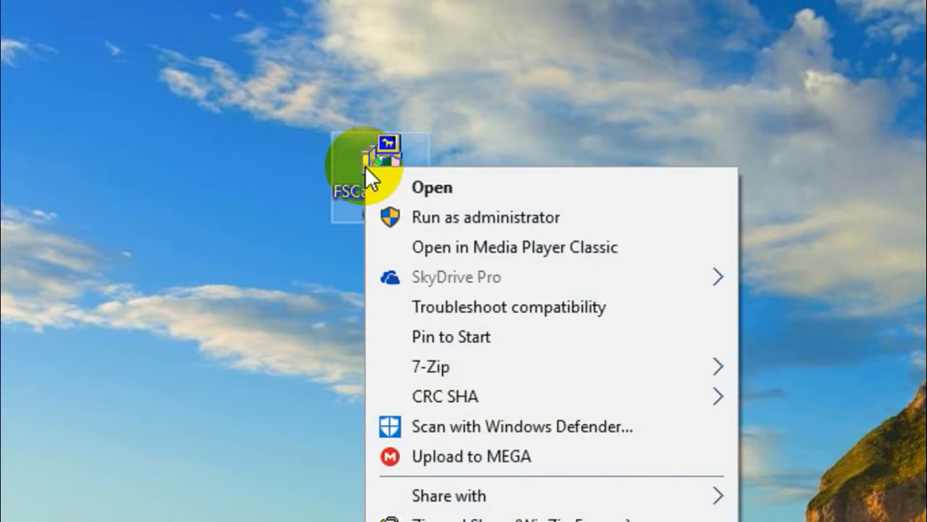
{"action": "mouse_move", "coordinate": [431, 365]}
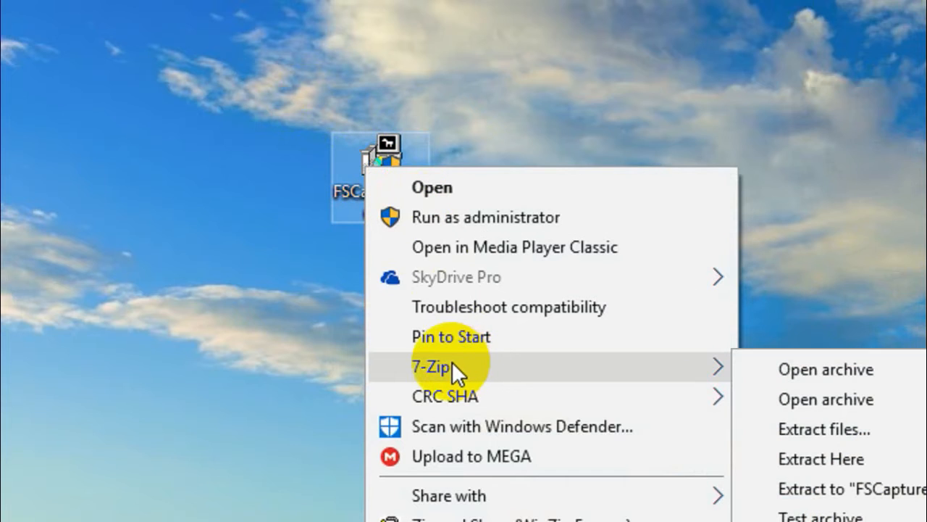
{"action": "mouse_move", "coordinate": [448, 374]}
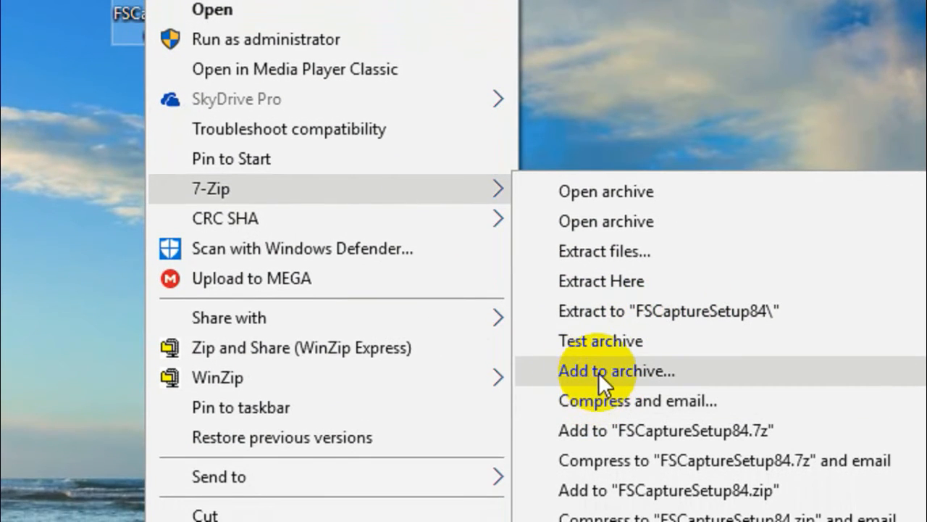
{"action": "left_click", "coordinate": [618, 371]}
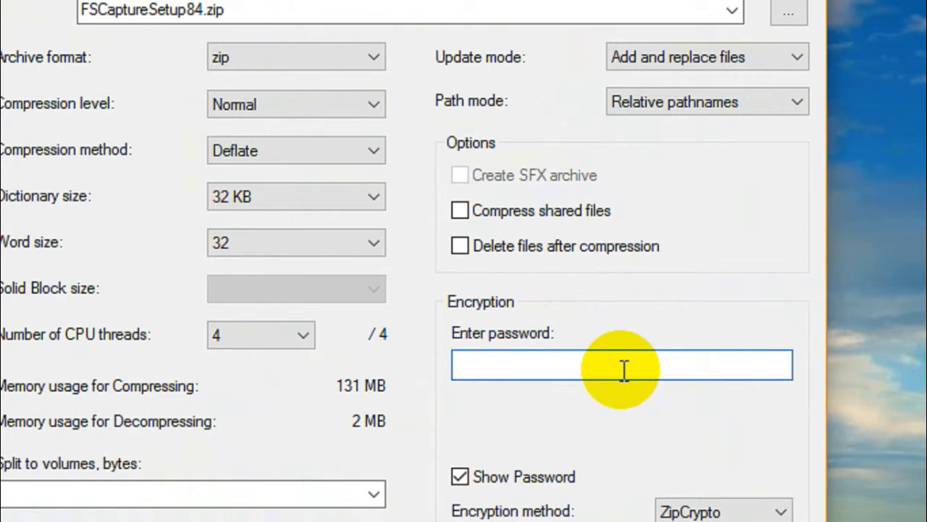
{"action": "type", "text": "test"}
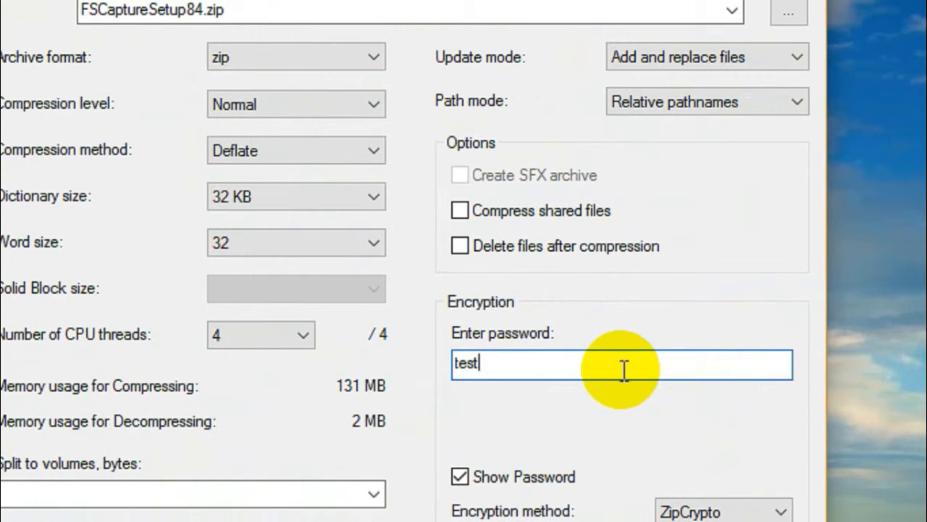
{"action": "type", "text": "password"}
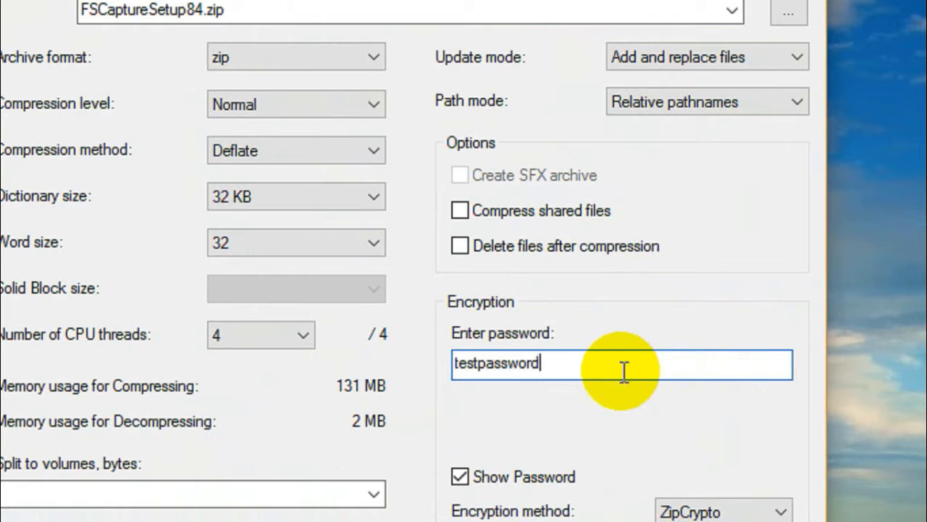
{"action": "mouse_move", "coordinate": [612, 355]}
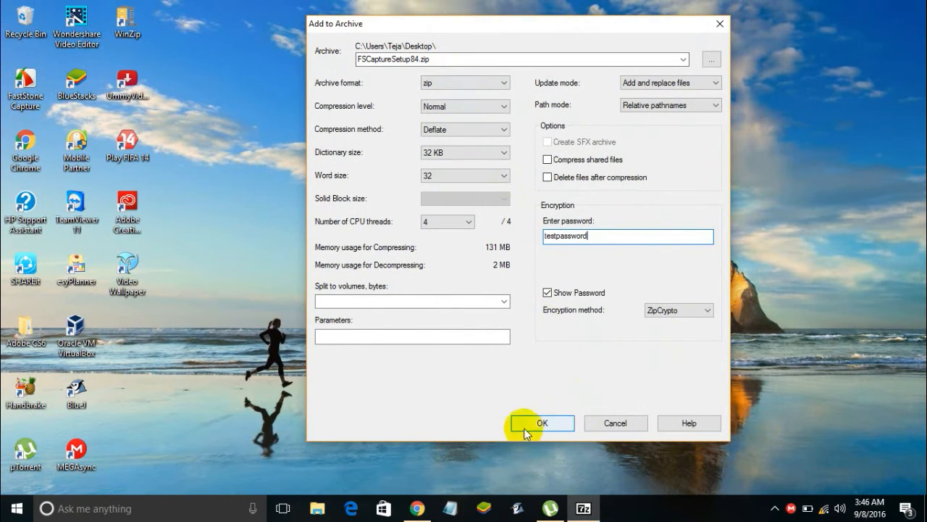
{"action": "left_click", "coordinate": [542, 423]}
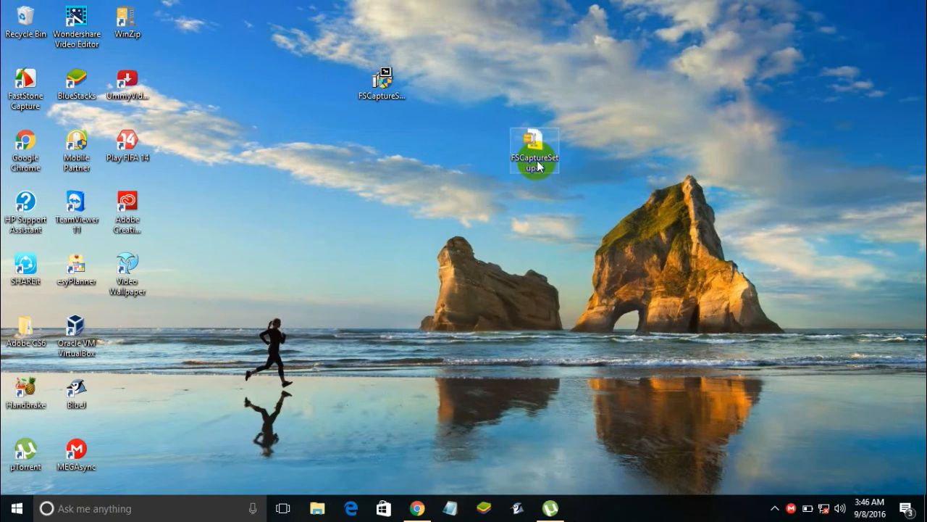
{"action": "right_click", "coordinate": [534, 145]}
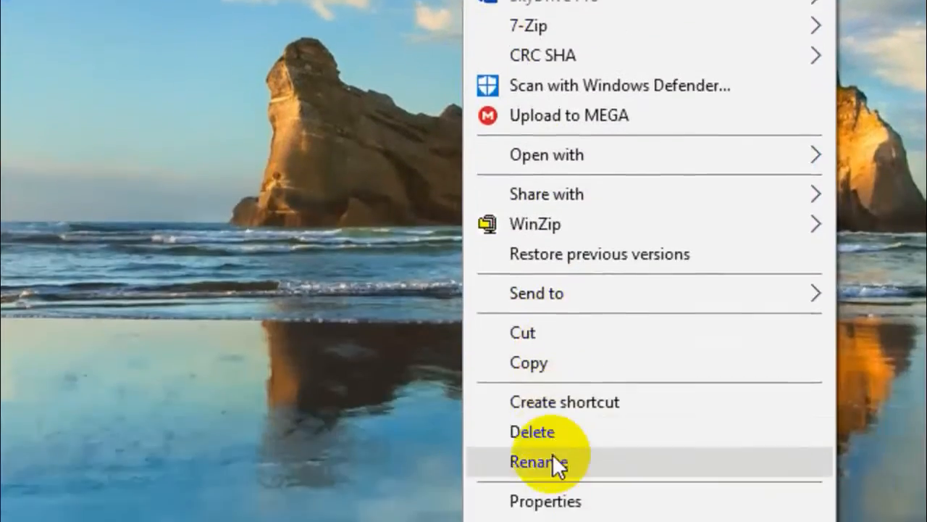
{"action": "left_click", "coordinate": [544, 501]}
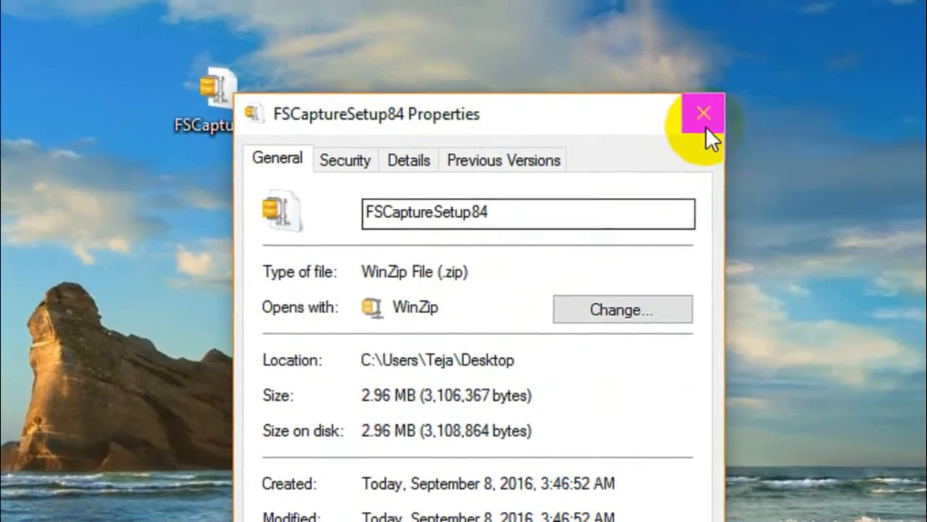
{"action": "left_click", "coordinate": [703, 113]}
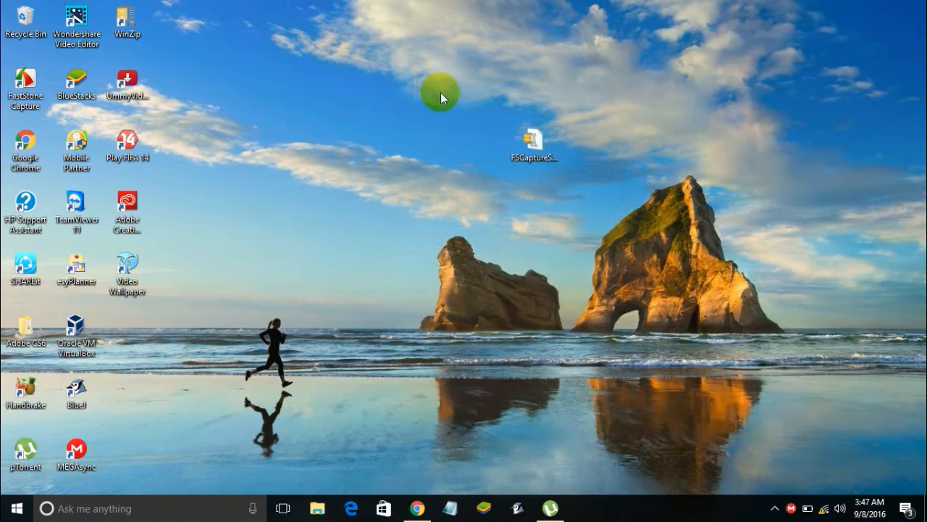
{"action": "mouse_move", "coordinate": [523, 144]}
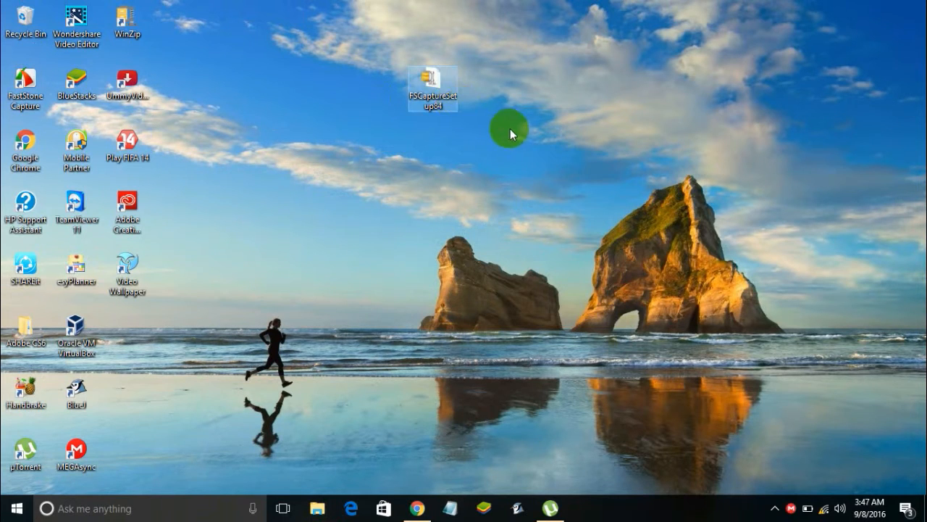
{"action": "mouse_move", "coordinate": [492, 159]}
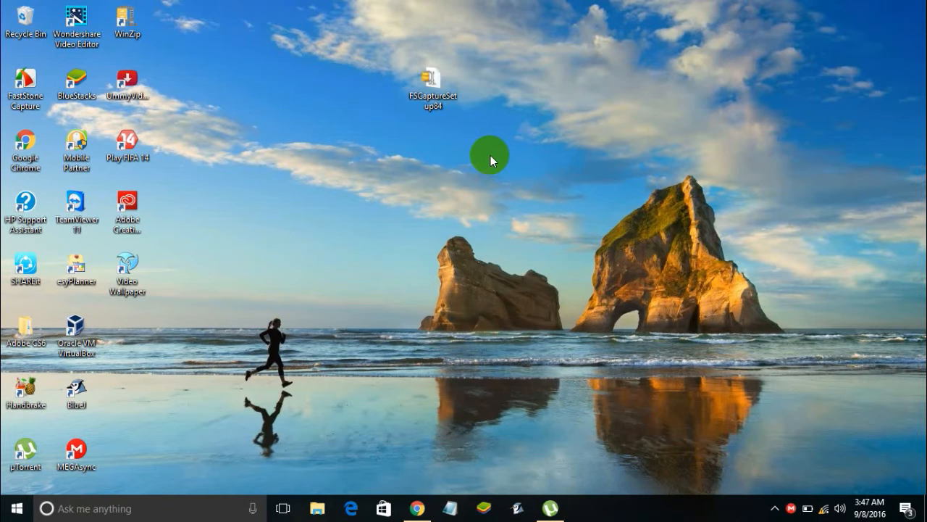
{"action": "mouse_move", "coordinate": [435, 168]}
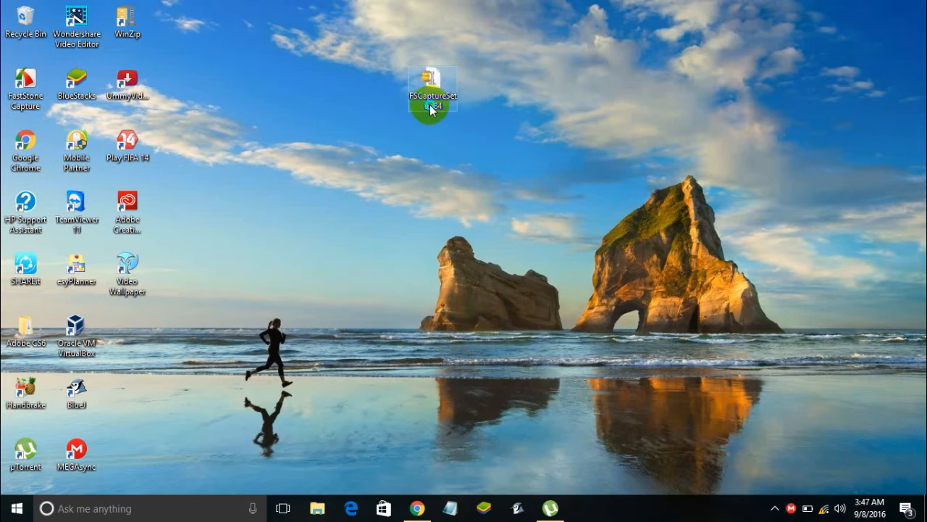
{"action": "right_click", "coordinate": [432, 87]}
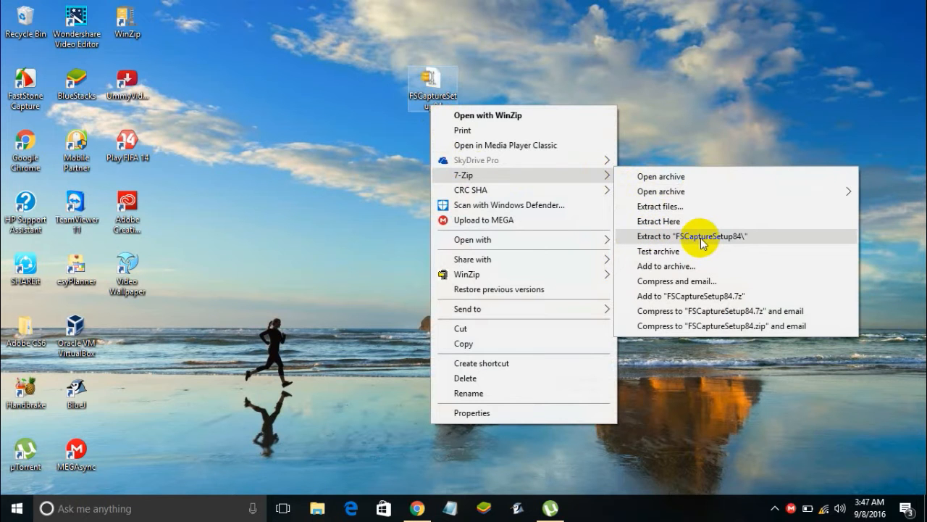
{"action": "left_click", "coordinate": [692, 236]}
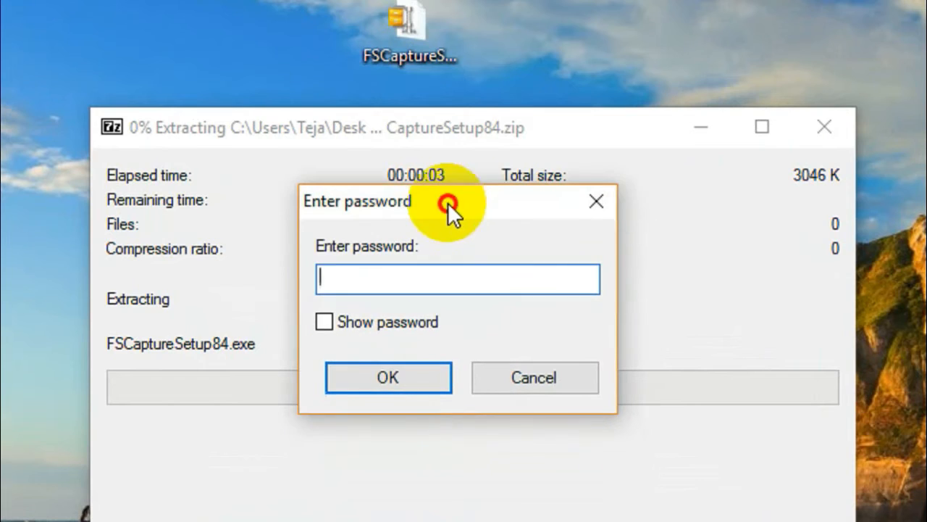
{"action": "left_click", "coordinate": [324, 321]}
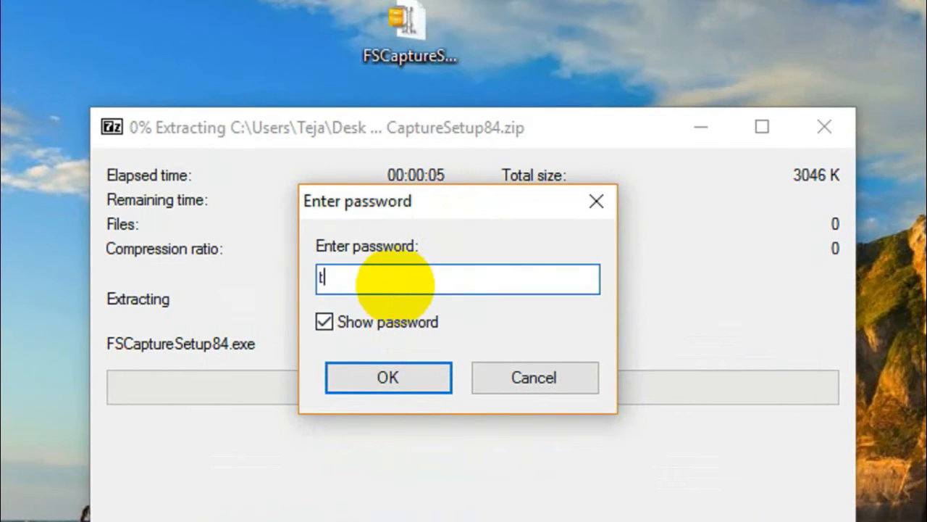
{"action": "type", "text": "estpass"}
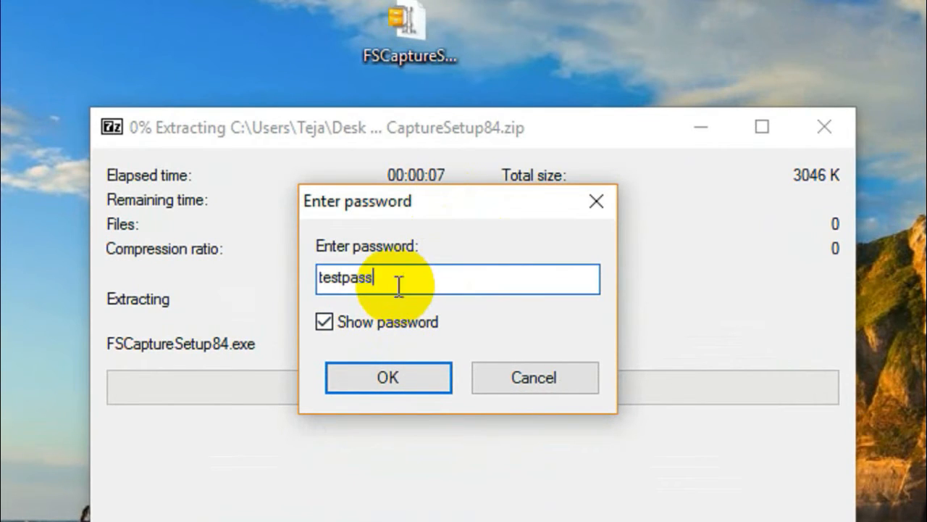
{"action": "type", "text": "word"}
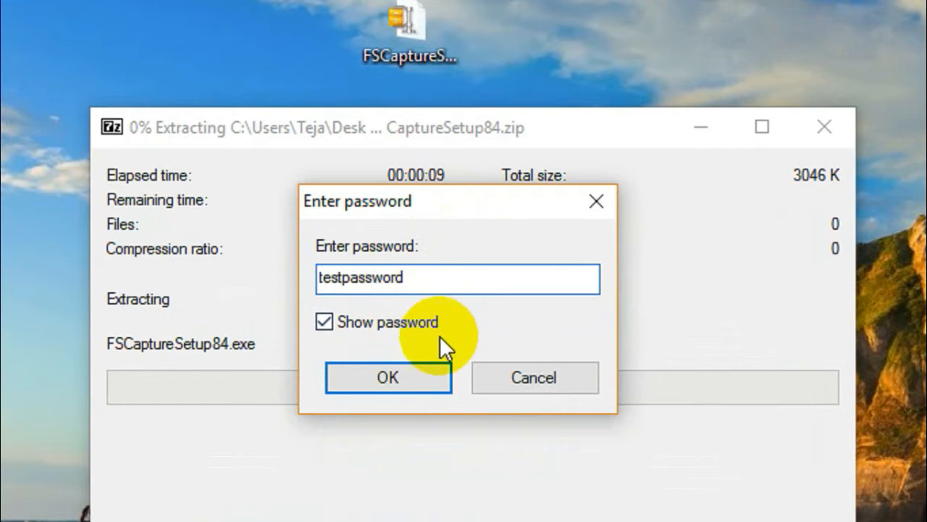
{"action": "left_click", "coordinate": [388, 376]}
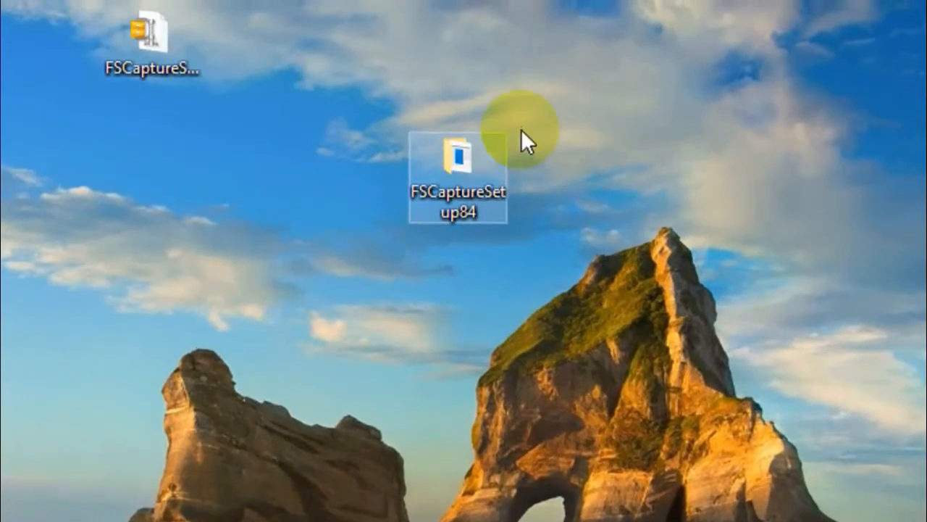
Open the extracted FSCaptureSetup84 folder to view the setup file inside
{"action": "double_click", "coordinate": [456, 152]}
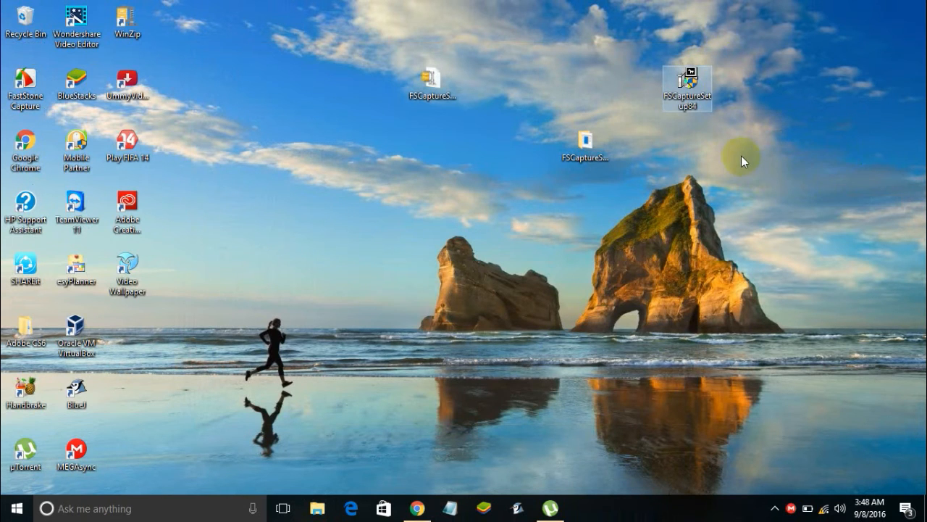
{"action": "mouse_move", "coordinate": [745, 142]}
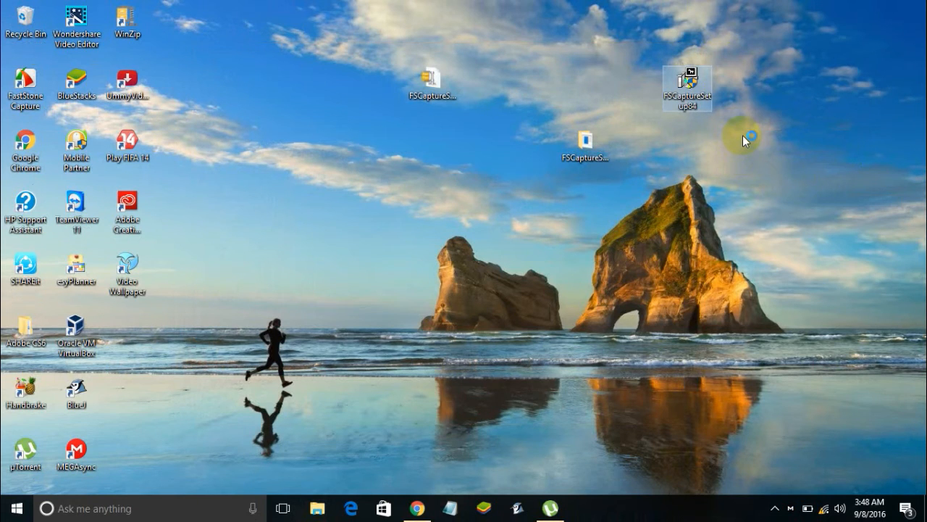
{"action": "mouse_move", "coordinate": [746, 139]}
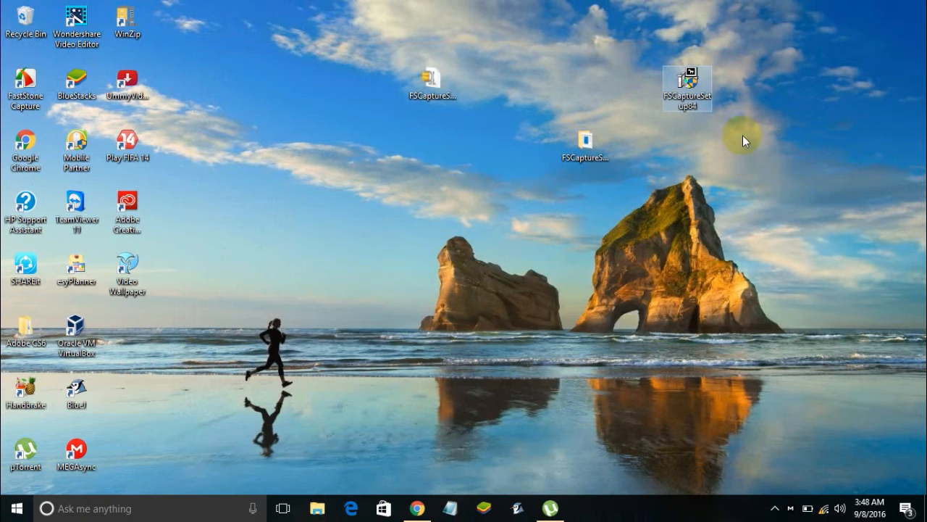